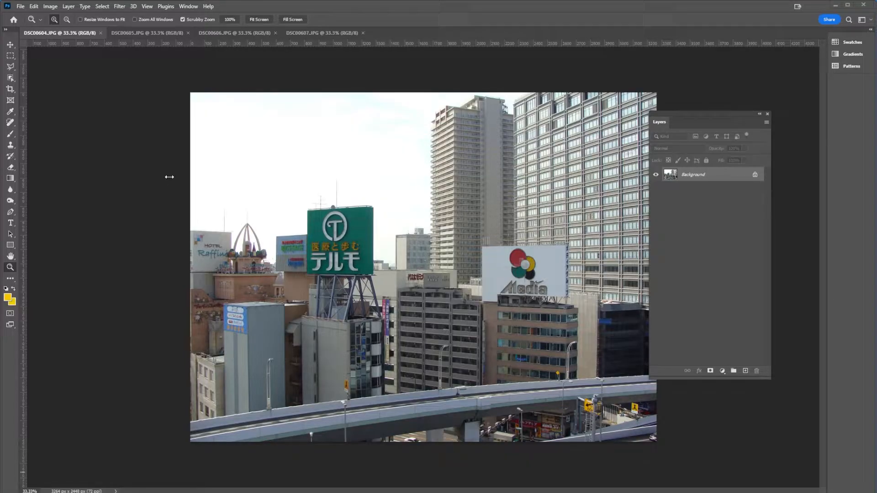
pyautogui.moveTo(163, 175)
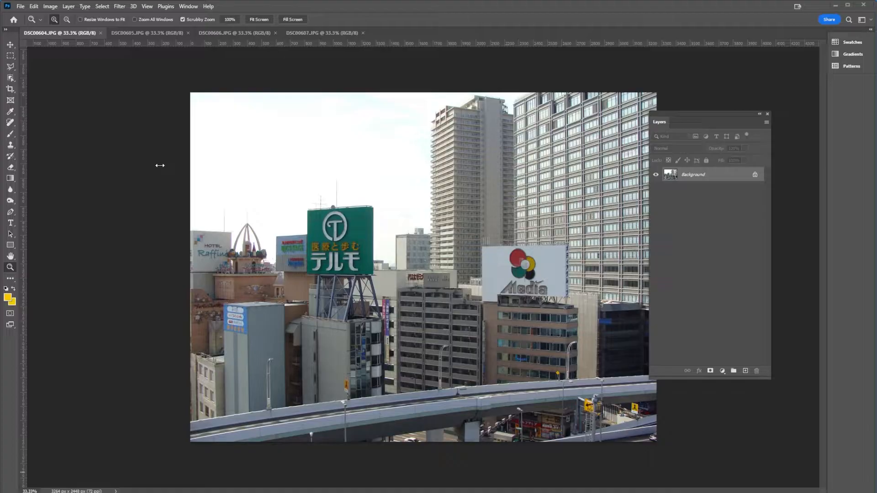
pyautogui.moveTo(147, 67)
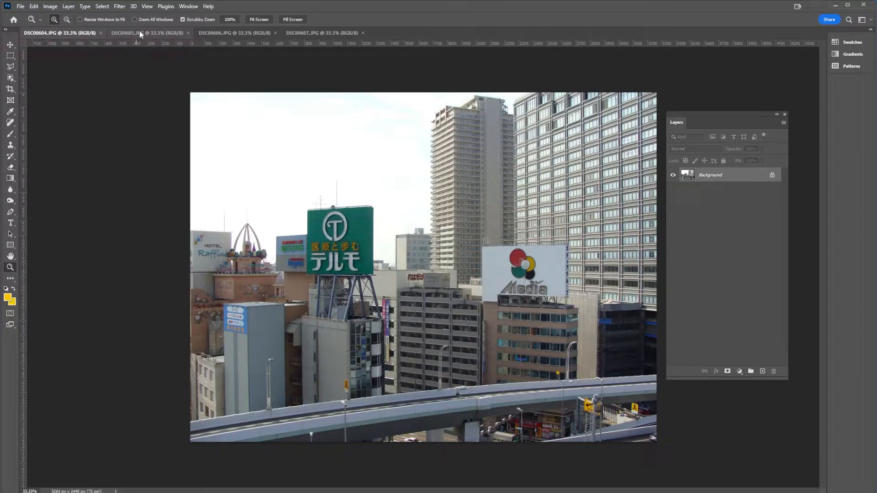
# Preview the DSC00605, DSC00606 and DSC00607 city photos in turn, ending on the fourth
pyautogui.click(128, 33)
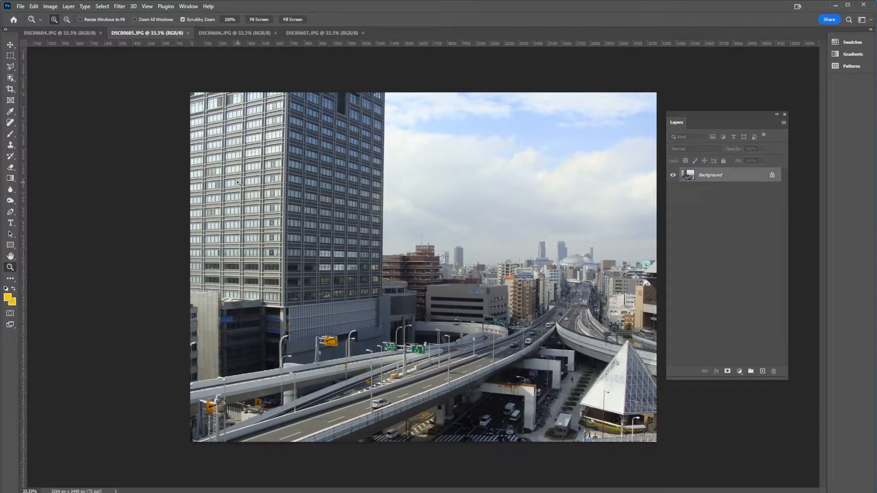
pyautogui.moveTo(651, 278)
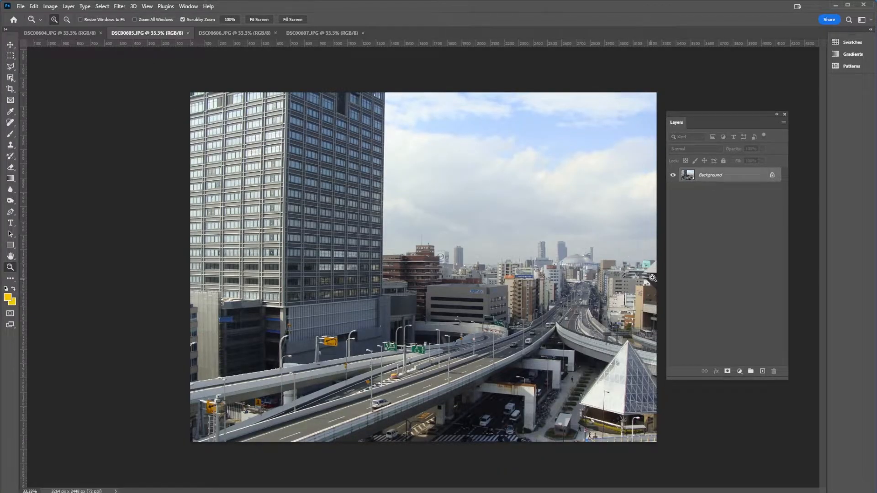
pyautogui.click(235, 32)
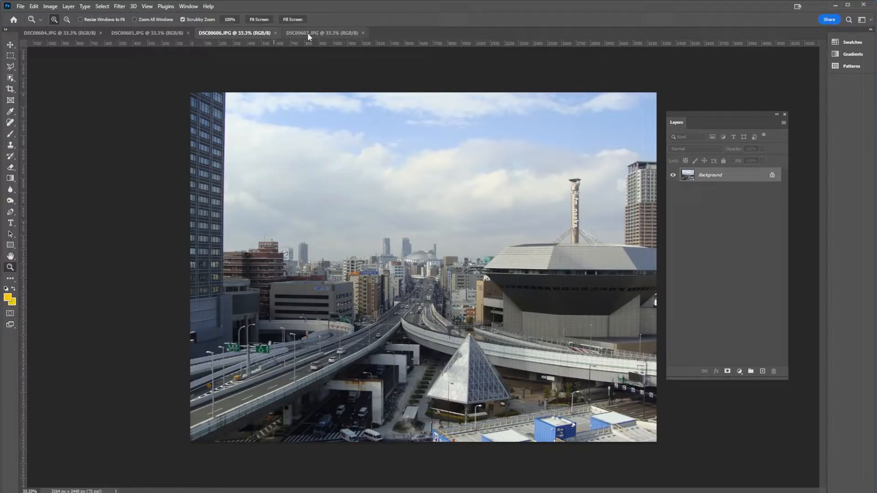
pyautogui.click(322, 32)
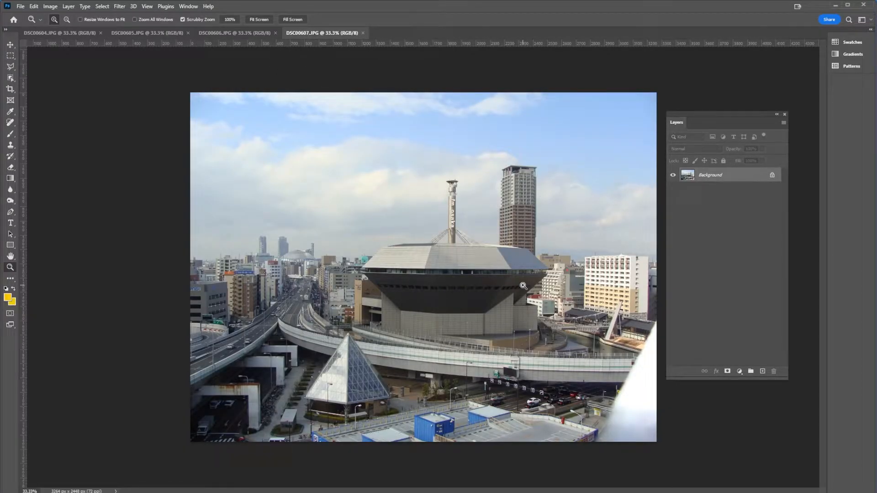
pyautogui.moveTo(117, 185)
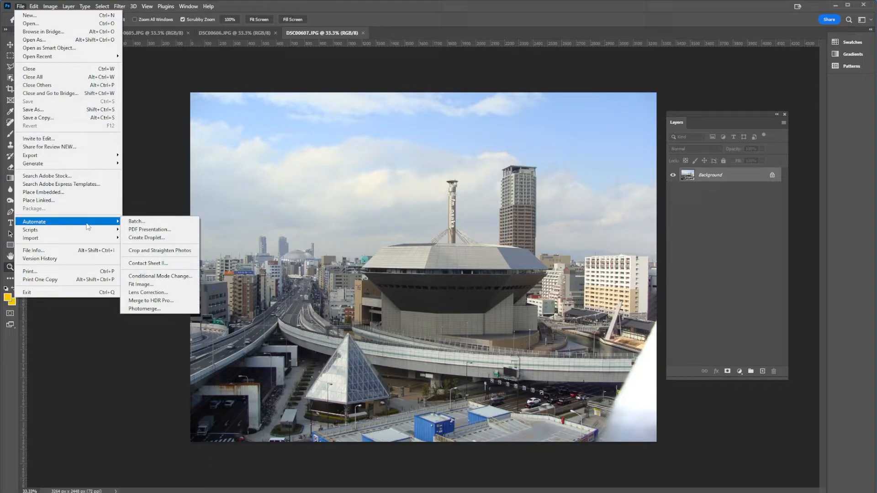
pyautogui.moveTo(145, 309)
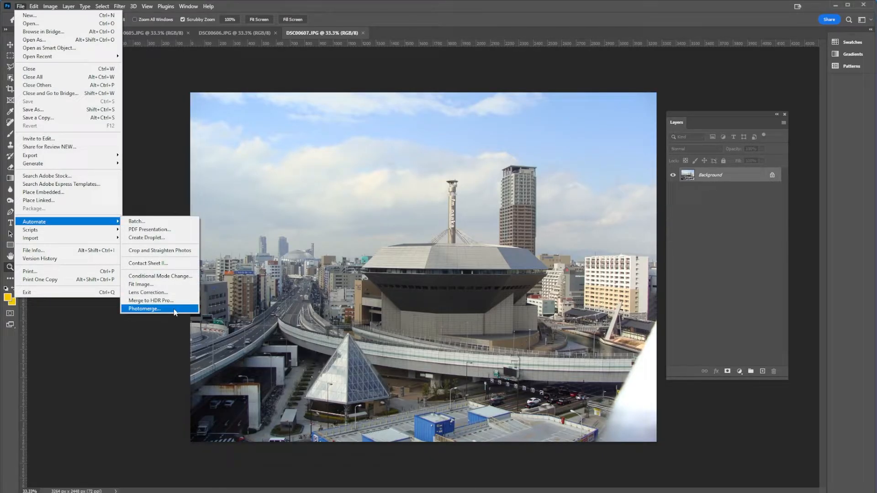
# Launch Photomerge from File > Automate with an empty source list
pyautogui.click(144, 309)
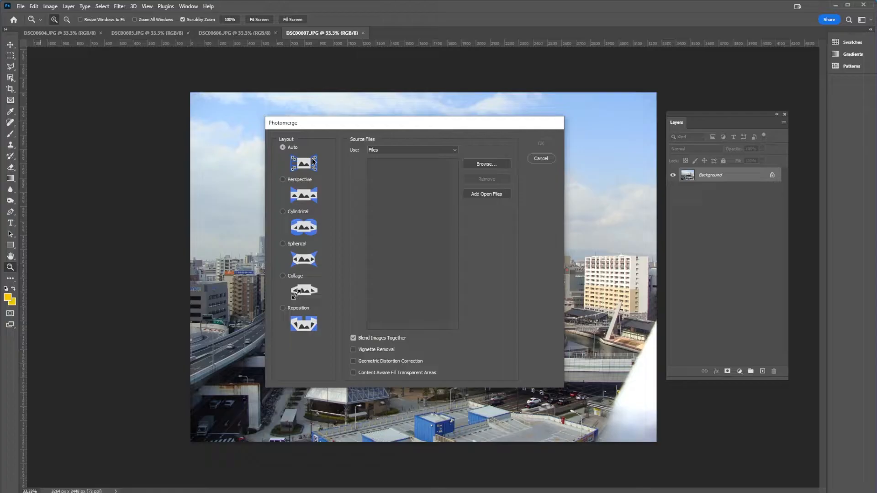
pyautogui.moveTo(316, 225)
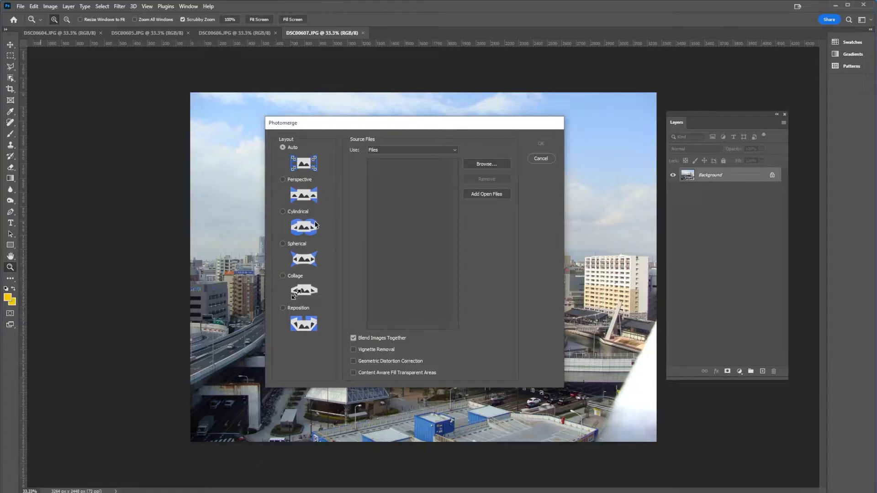
pyautogui.moveTo(312, 283)
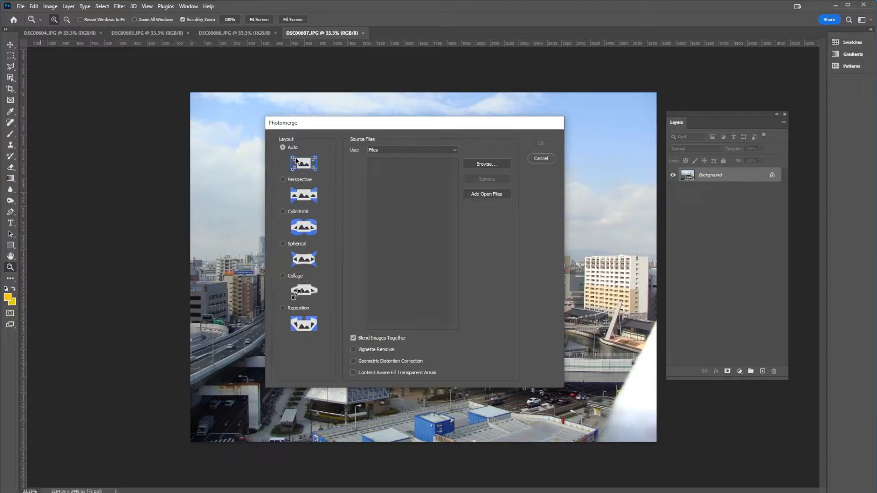
pyautogui.moveTo(333, 177)
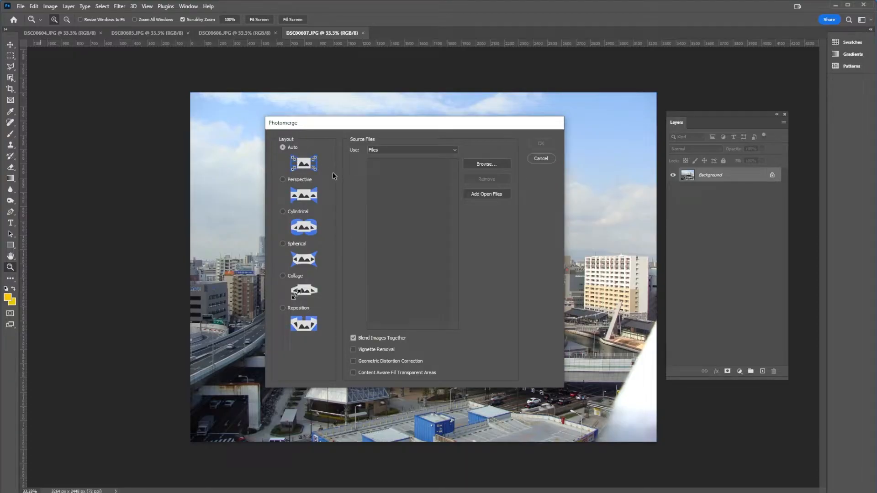
pyautogui.moveTo(483, 198)
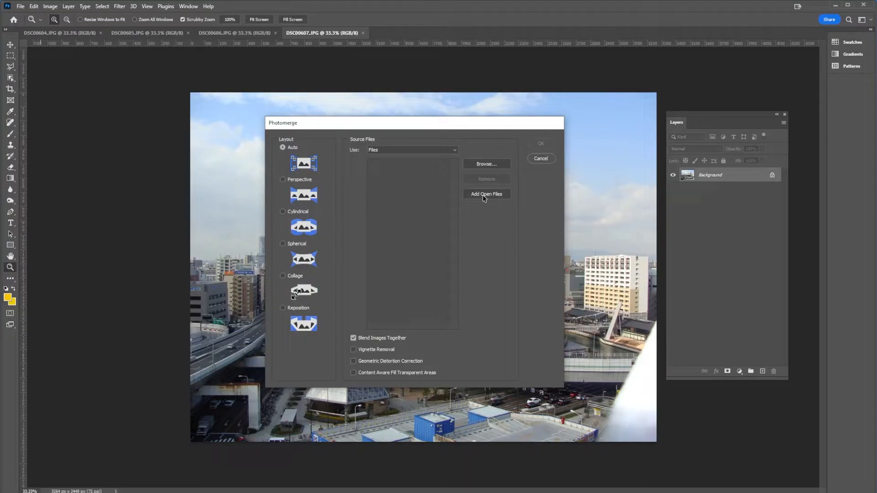
# Add the four open city photos and enable Vignette Removal and Geometric Distortion Correction
pyautogui.click(486, 194)
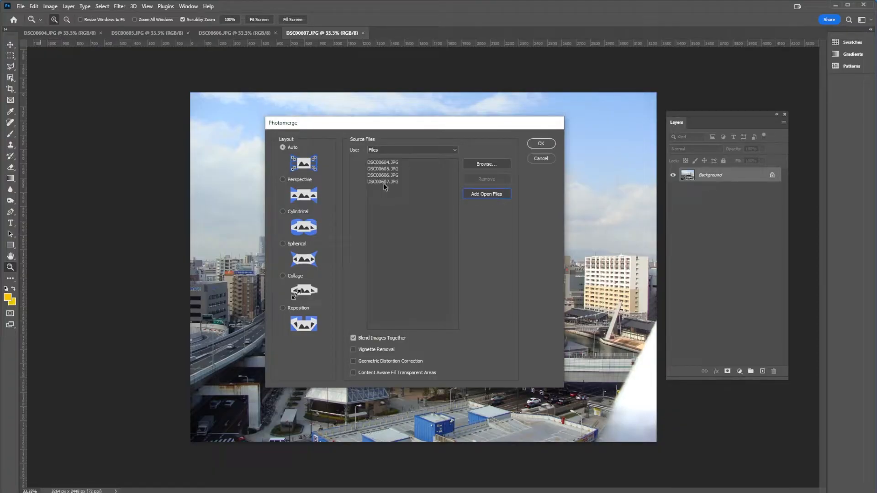
pyautogui.moveTo(312, 68)
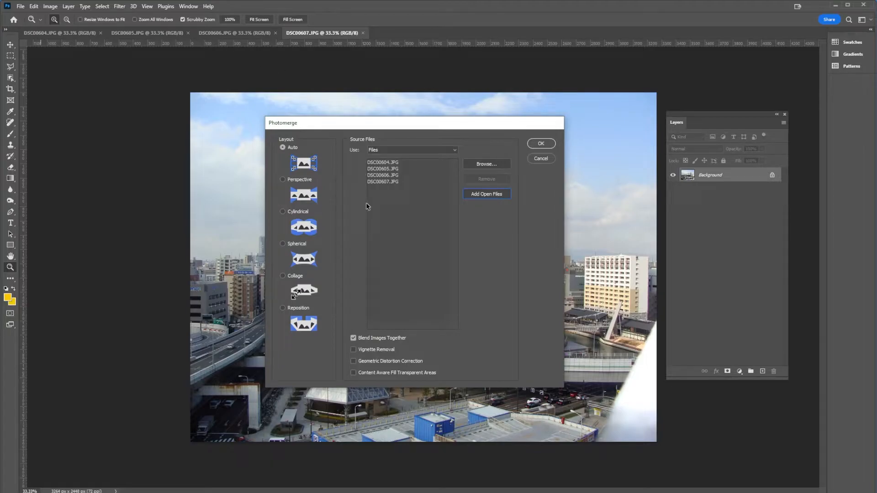
pyautogui.moveTo(516, 164)
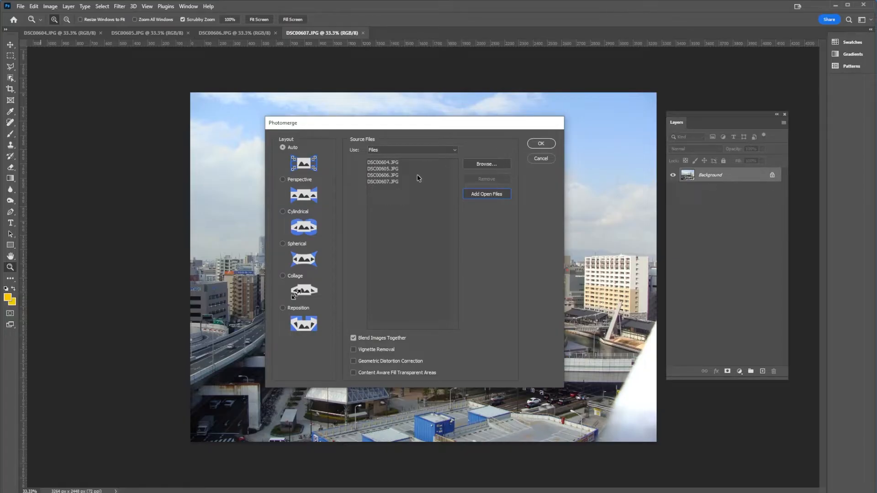
pyautogui.moveTo(336, 342)
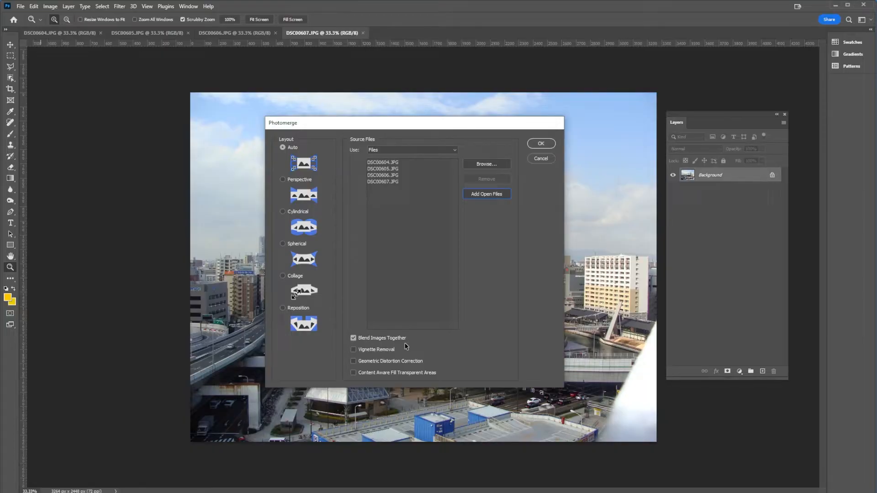
pyautogui.click(353, 350)
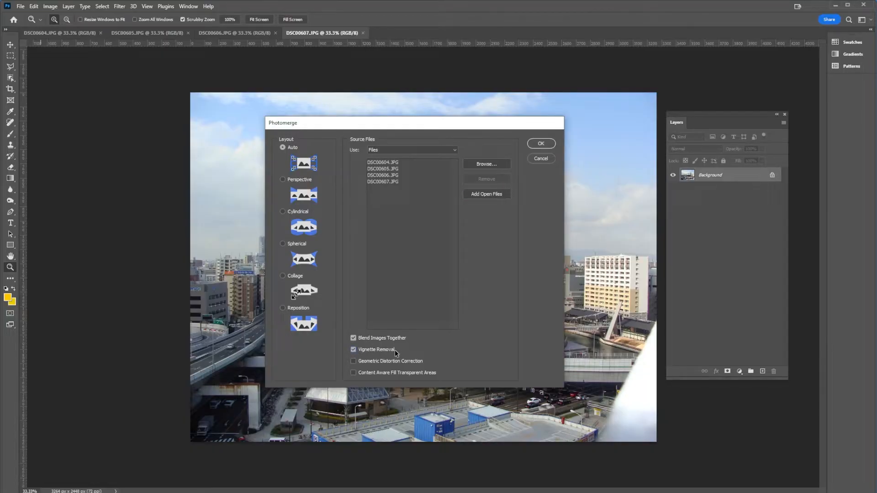
pyautogui.click(354, 361)
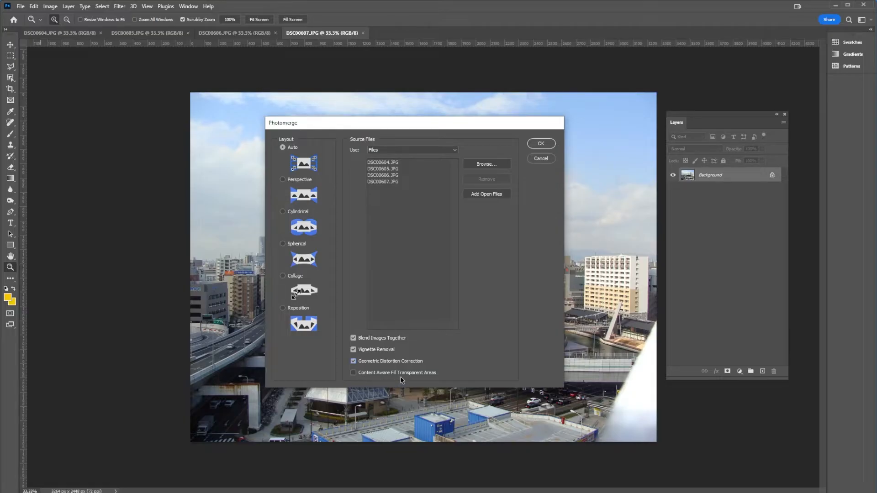
pyautogui.moveTo(436, 374)
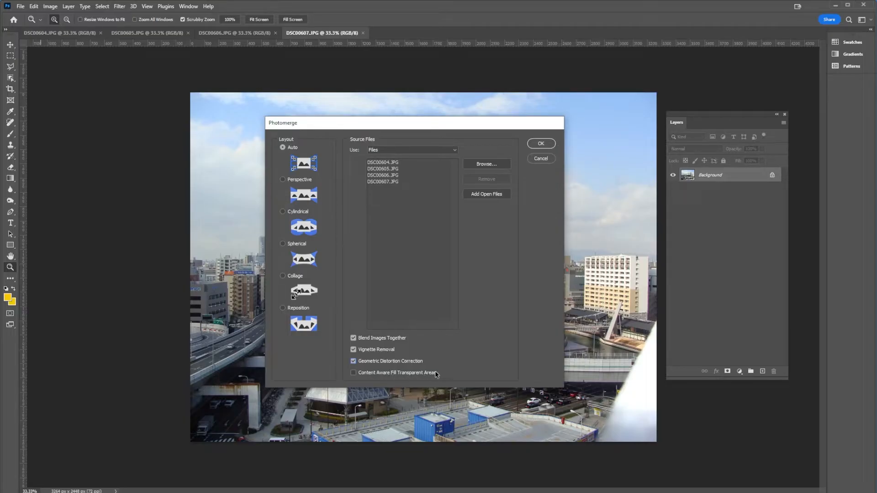
pyautogui.moveTo(461, 239)
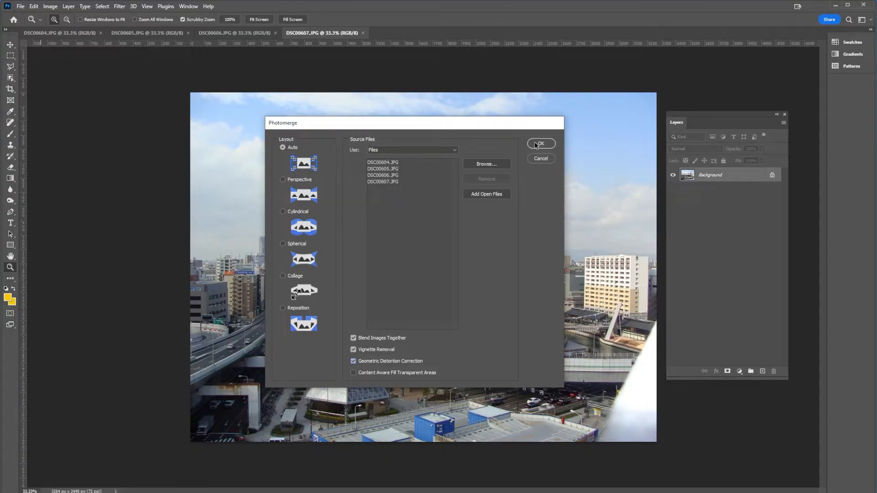
# Build Untitled_Panorama-1 from the four photos and close the Layers panel
pyautogui.click(540, 144)
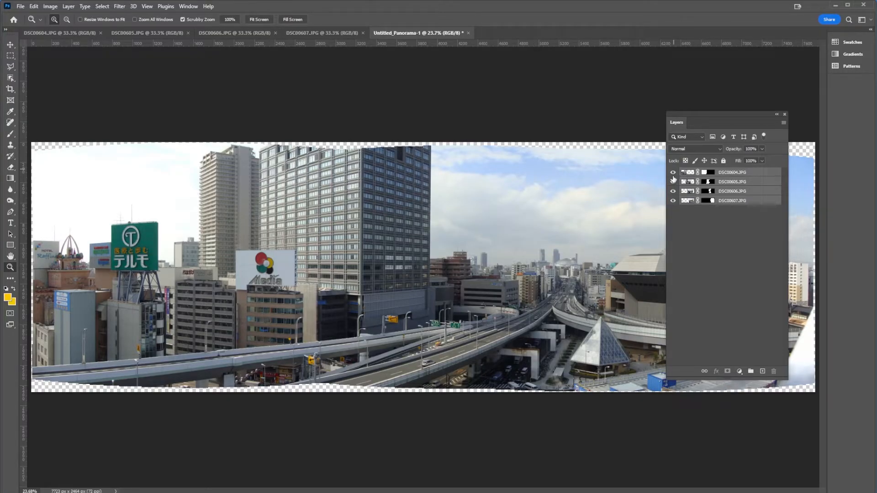
pyautogui.click(674, 181)
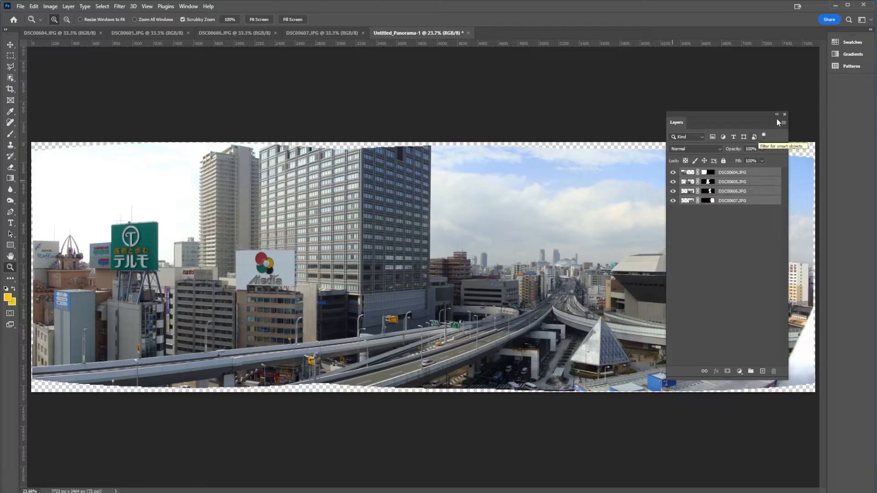
pyautogui.click(785, 115)
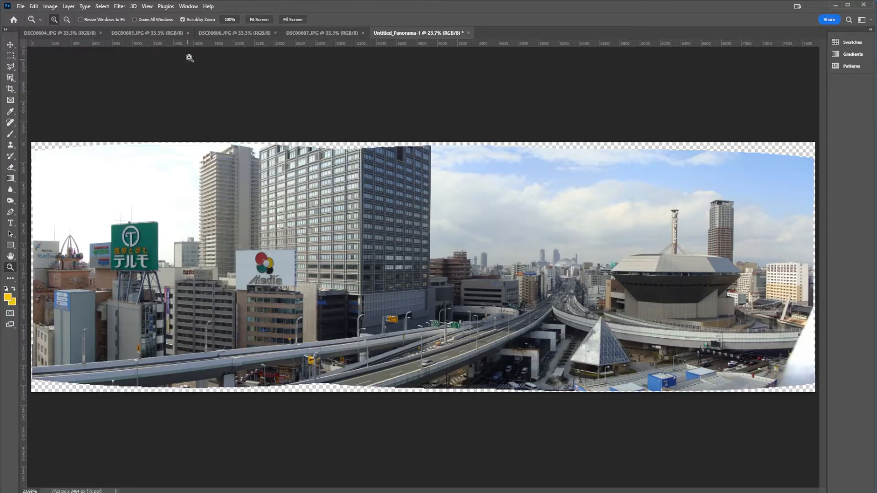
pyautogui.moveTo(185, 135)
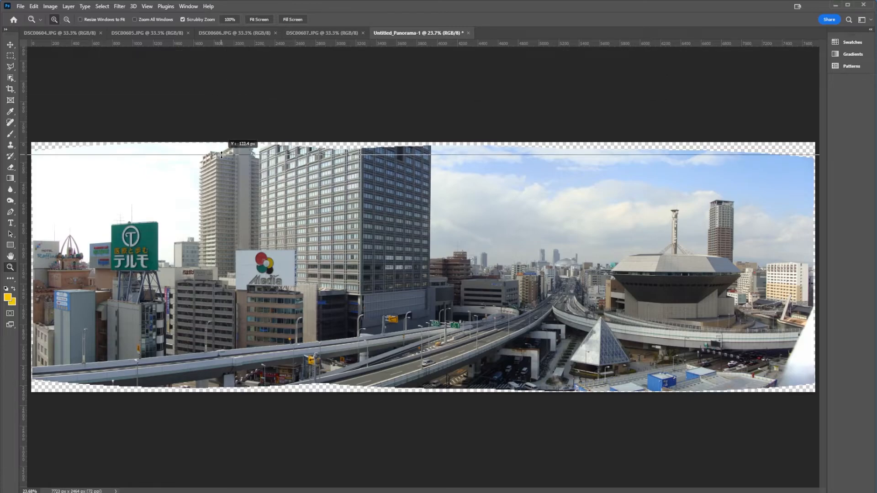
# Drag guides to where the panorama's top and side edges turn solid
pyautogui.moveTo(221, 154); pyautogui.dragTo(219, 158)
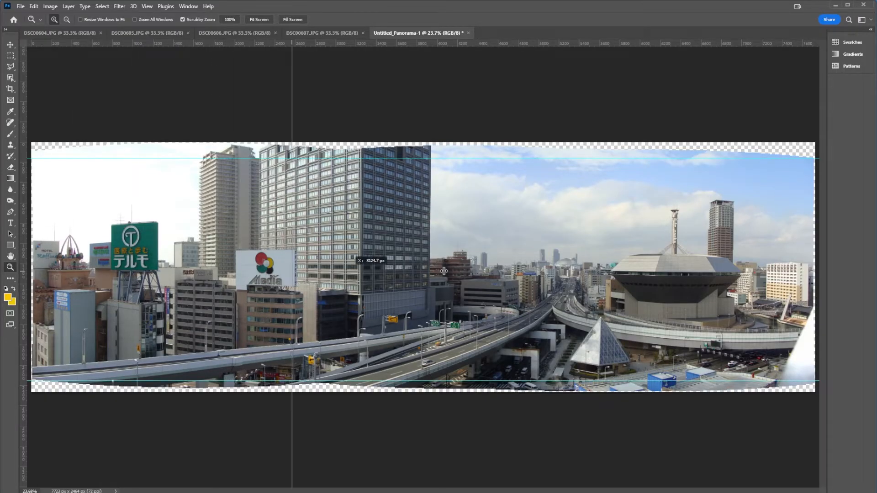
pyautogui.moveTo(444, 271); pyautogui.dragTo(777, 272)
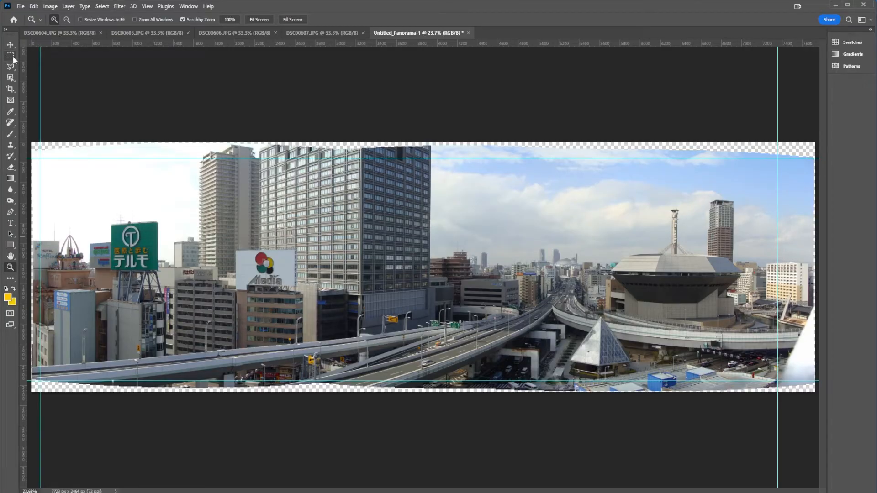
pyautogui.moveTo(10, 54)
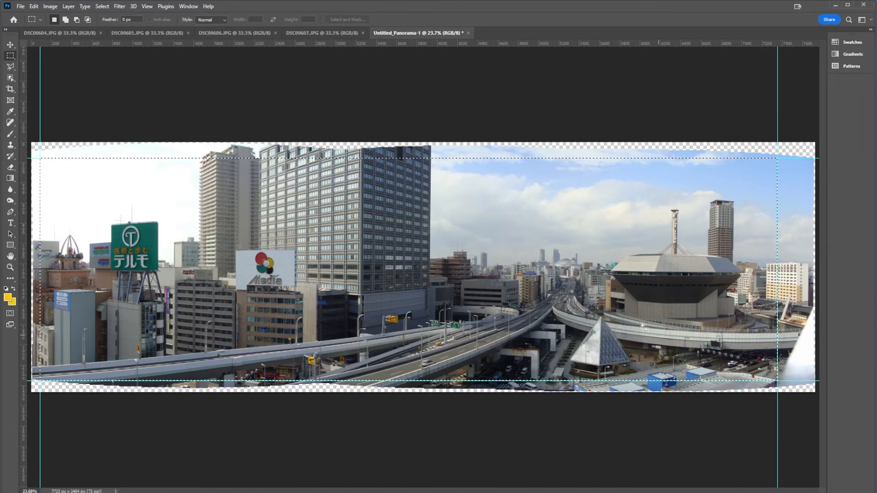
# Open the Image menu to crop the selection inside the guides
pyautogui.click(50, 6)
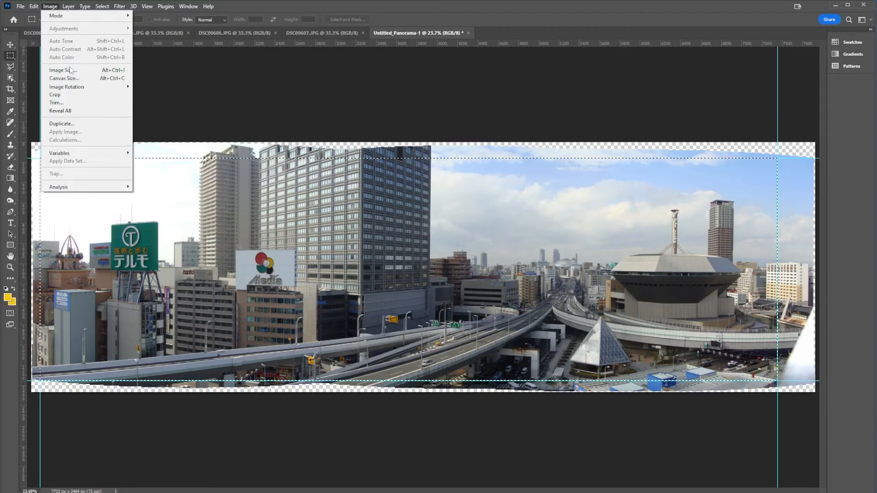